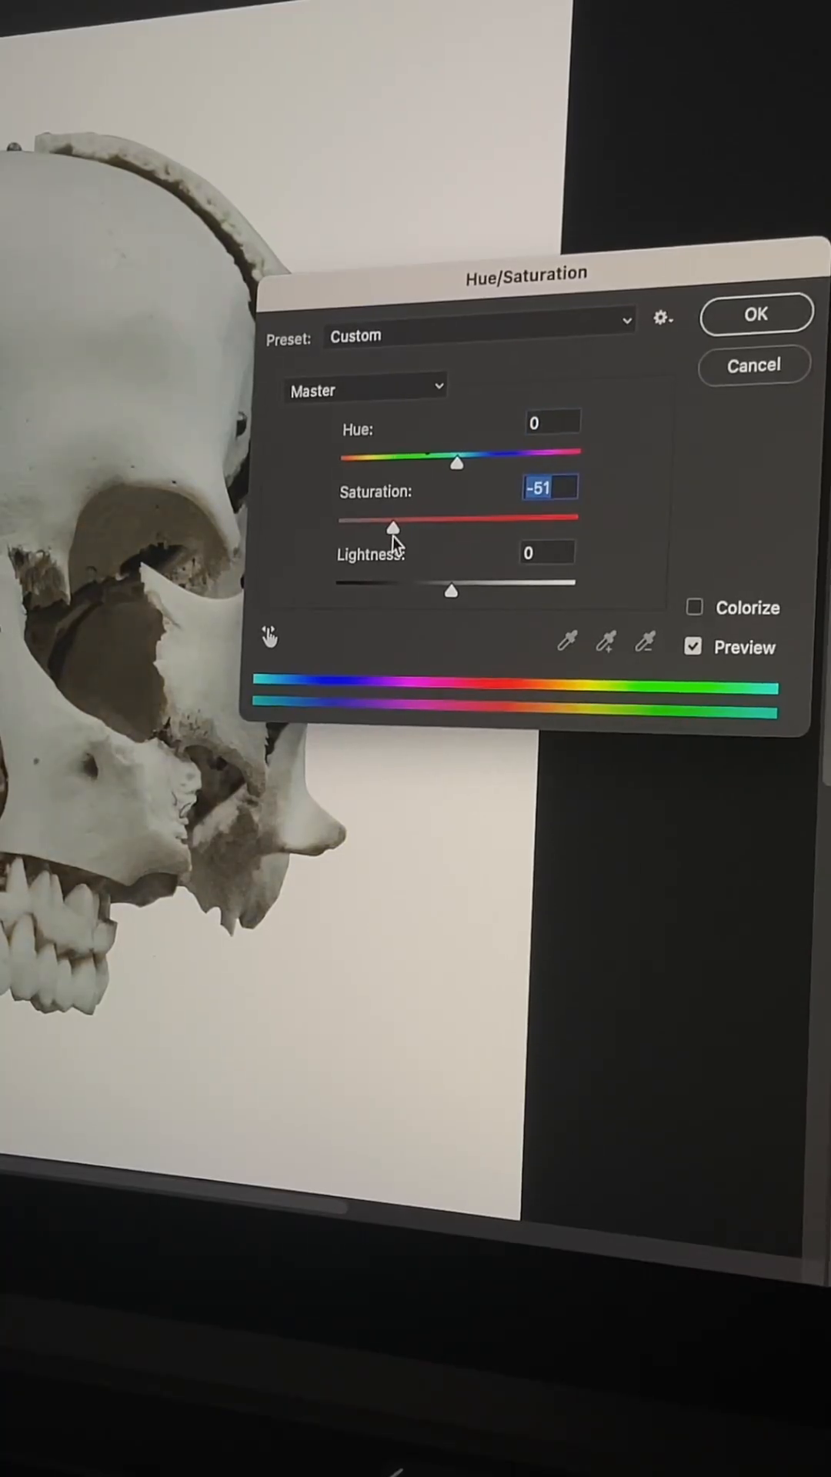
- Confirm Saturation -51, then Levels inputs 38, 0.7 and 229 on the skull photo
left_click(754, 312)
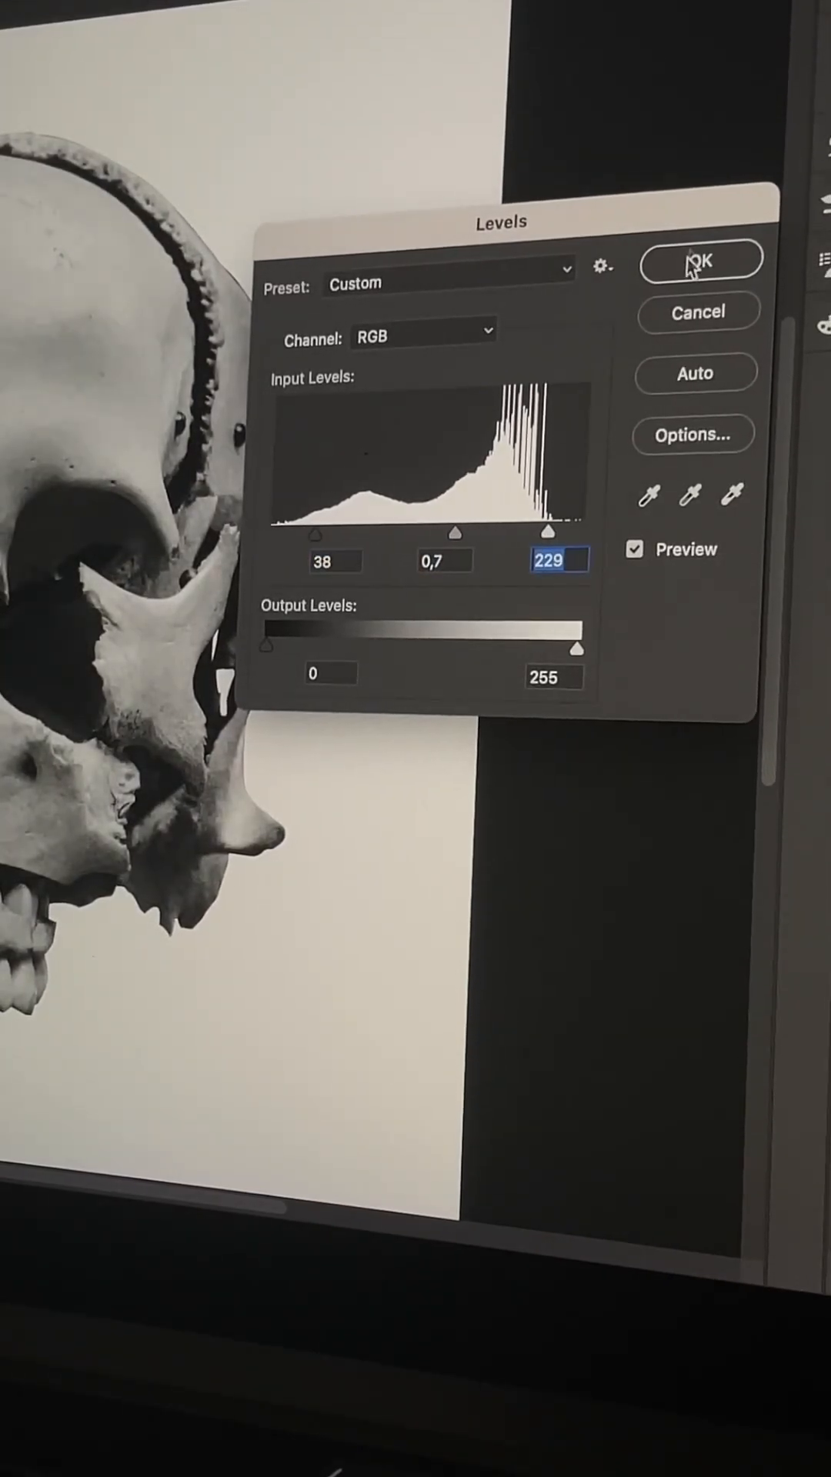
left_click(702, 259)
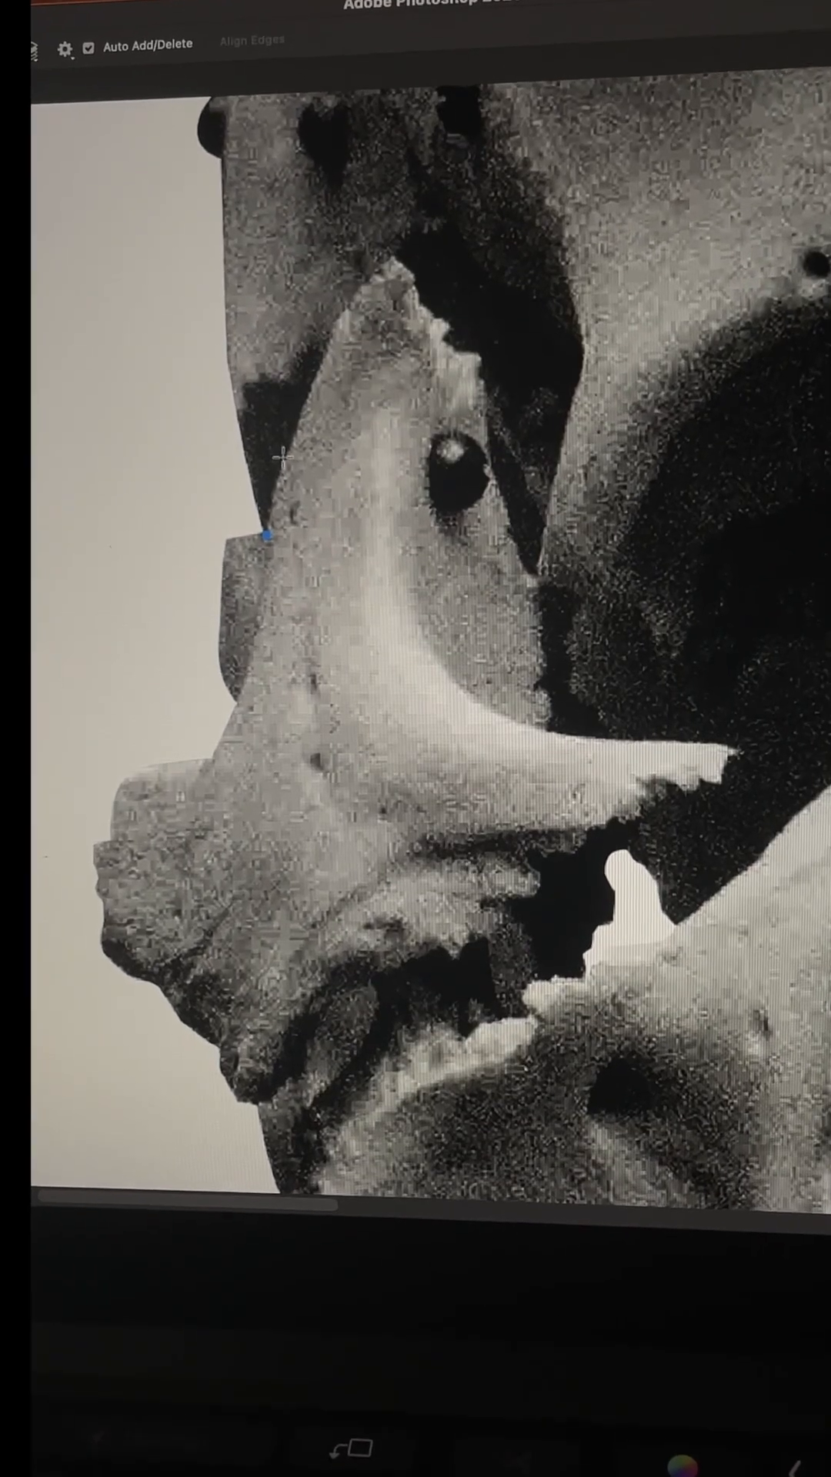